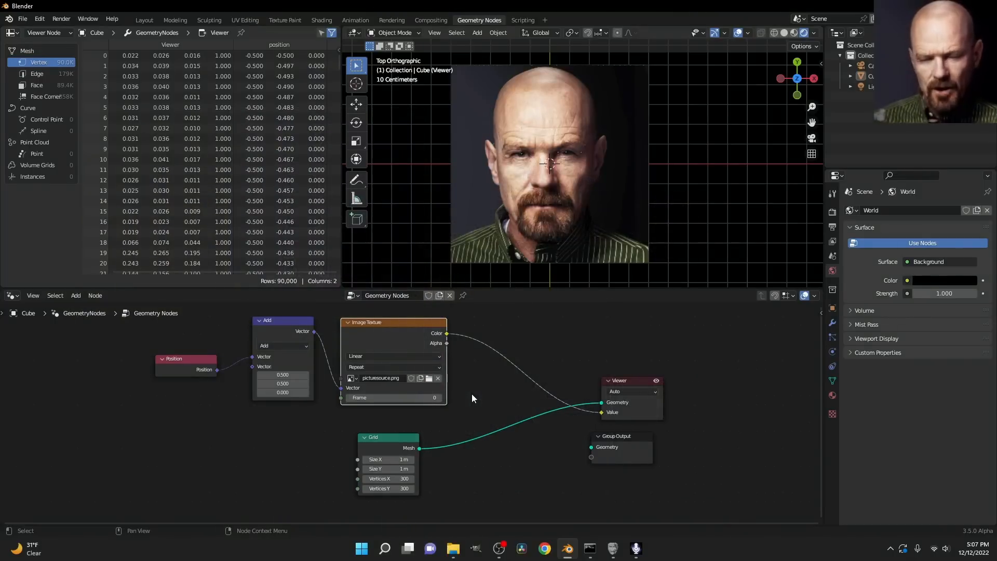
pyautogui.moveTo(500, 404)
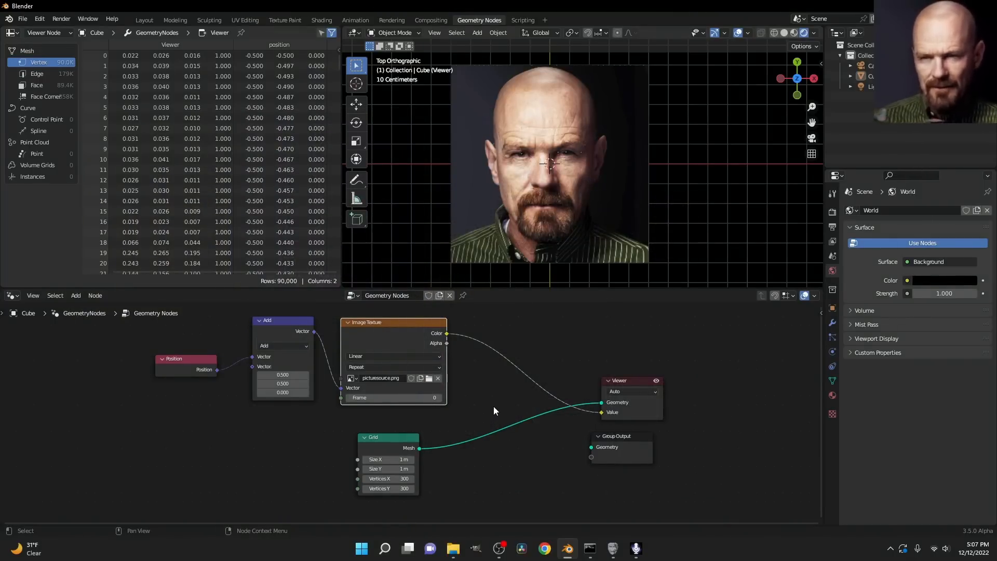
pyautogui.moveTo(472, 411)
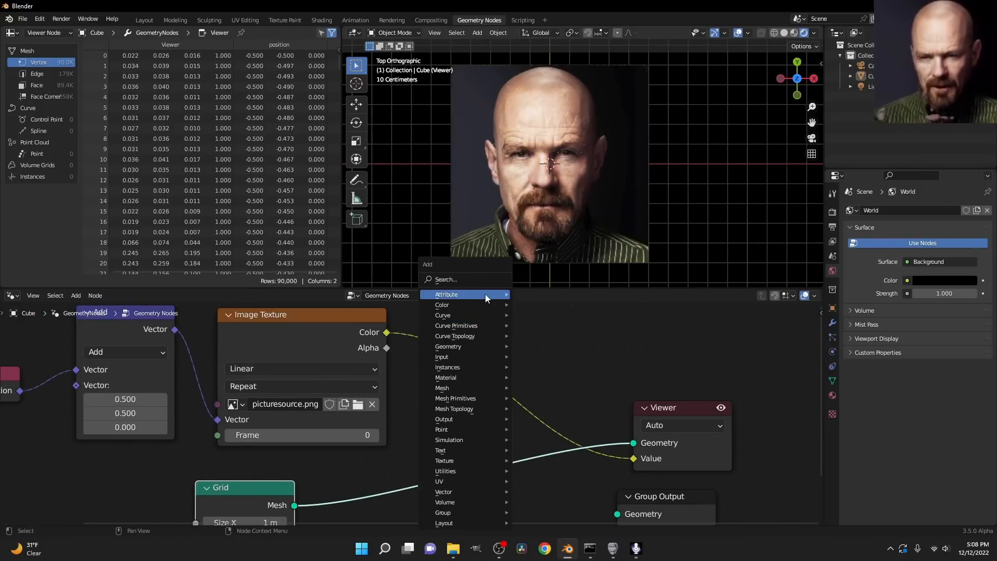
# Add a Blur Attribute node (50 iterations) between Image Color and Viewer, testing Weight values.
pyautogui.write('blur')
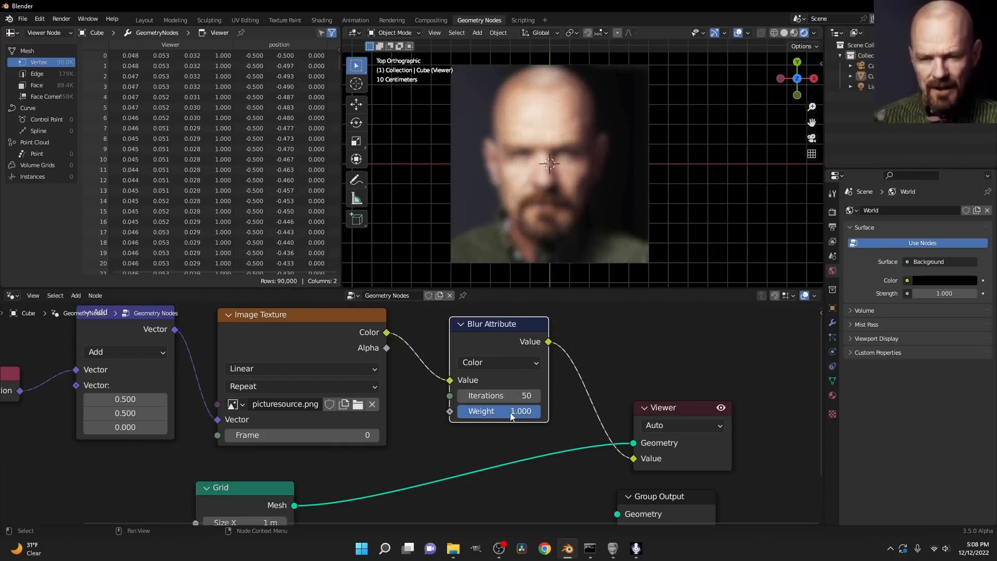
pyautogui.moveTo(522, 411); pyautogui.dragTo(509, 411)
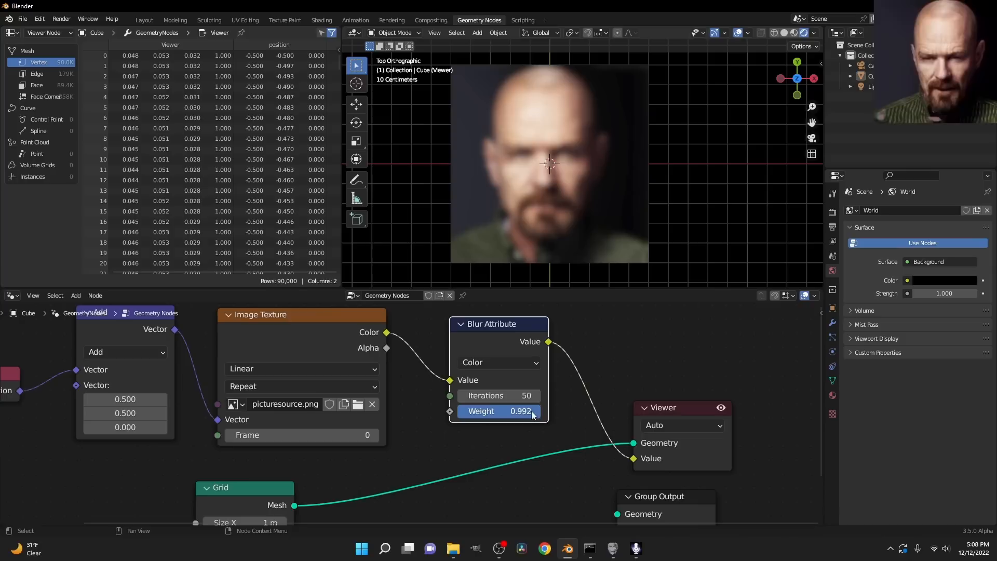
pyautogui.moveTo(509, 411); pyautogui.dragTo(541, 410)
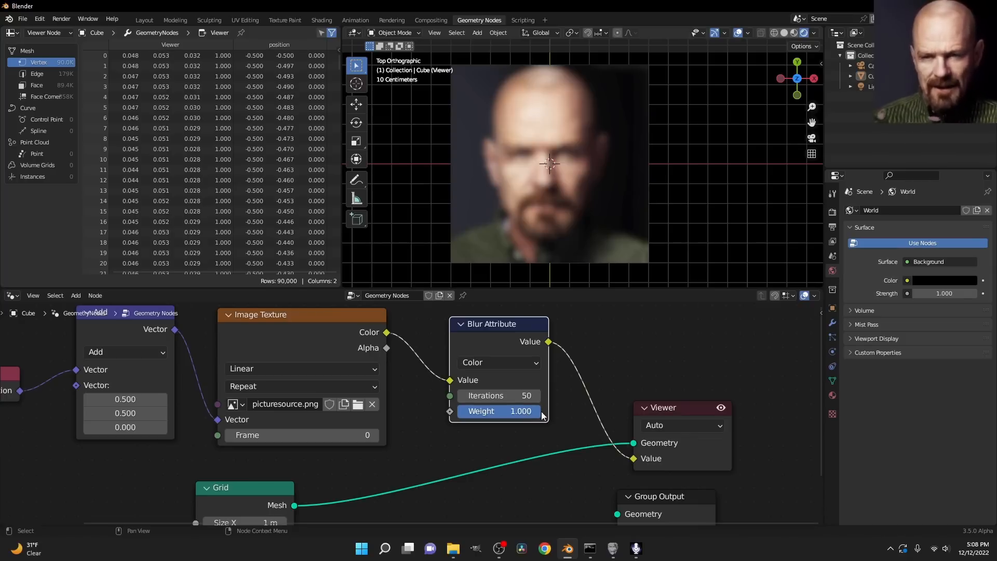
pyautogui.moveTo(499, 395)
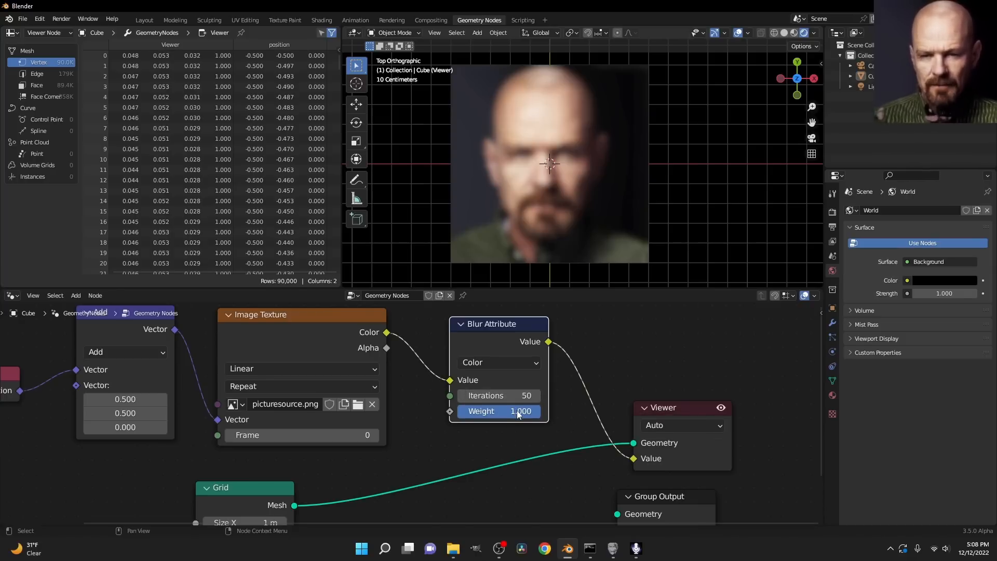
pyautogui.doubleClick(498, 411)
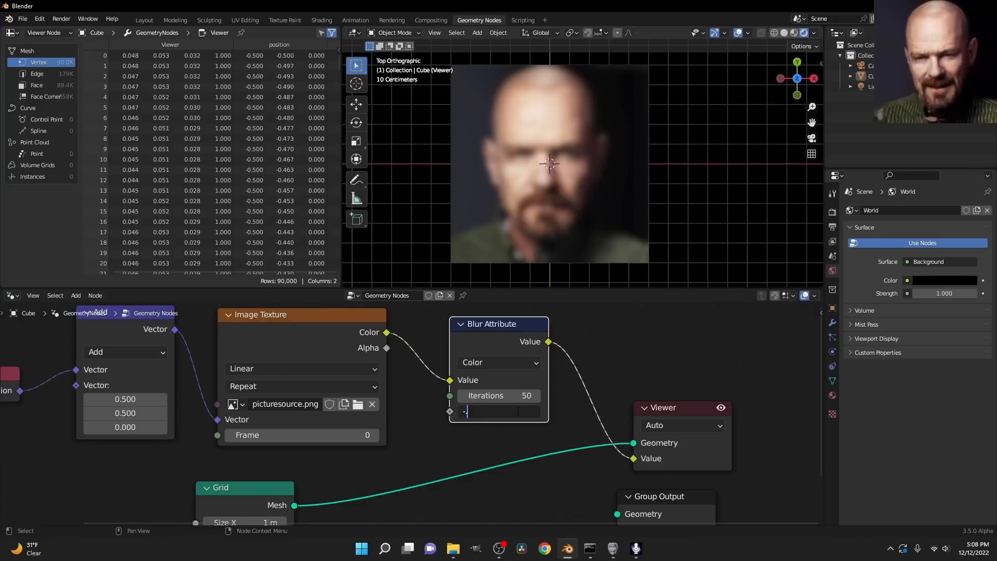
pyautogui.write('-0.100')
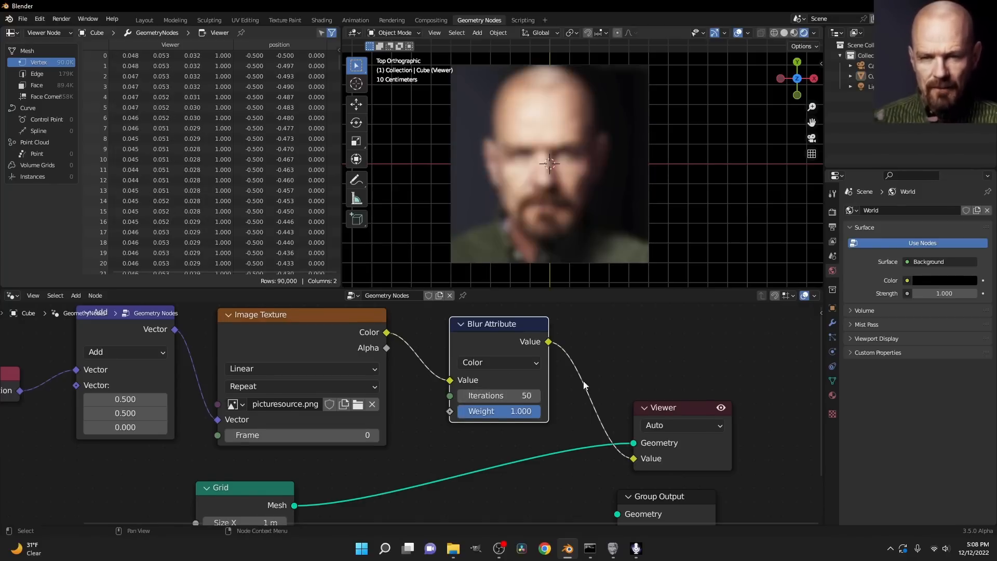
# Add a Subtract Math node taking the blurred copy from Image Color, feeding the Viewer.
pyautogui.write('m')
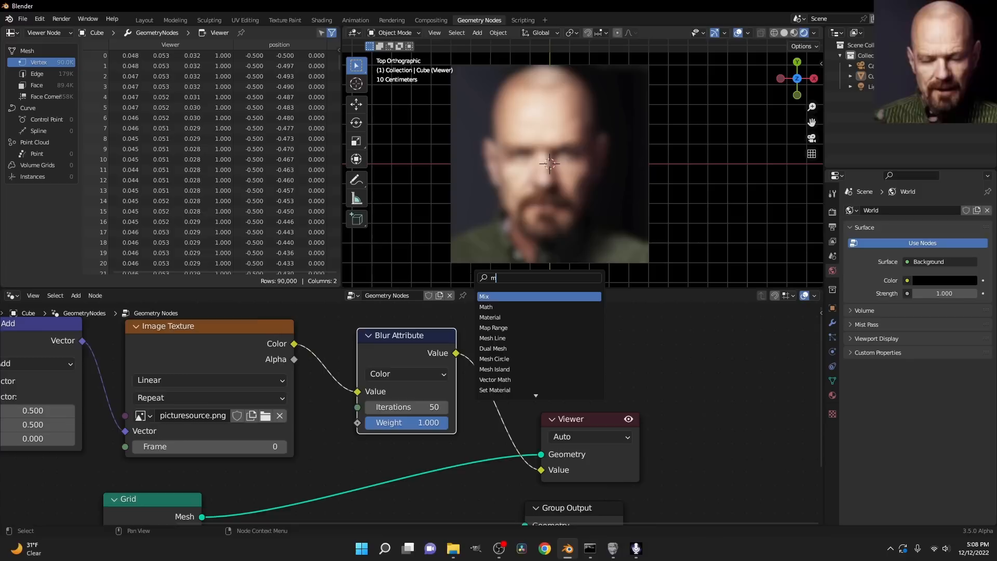
pyautogui.click(486, 306)
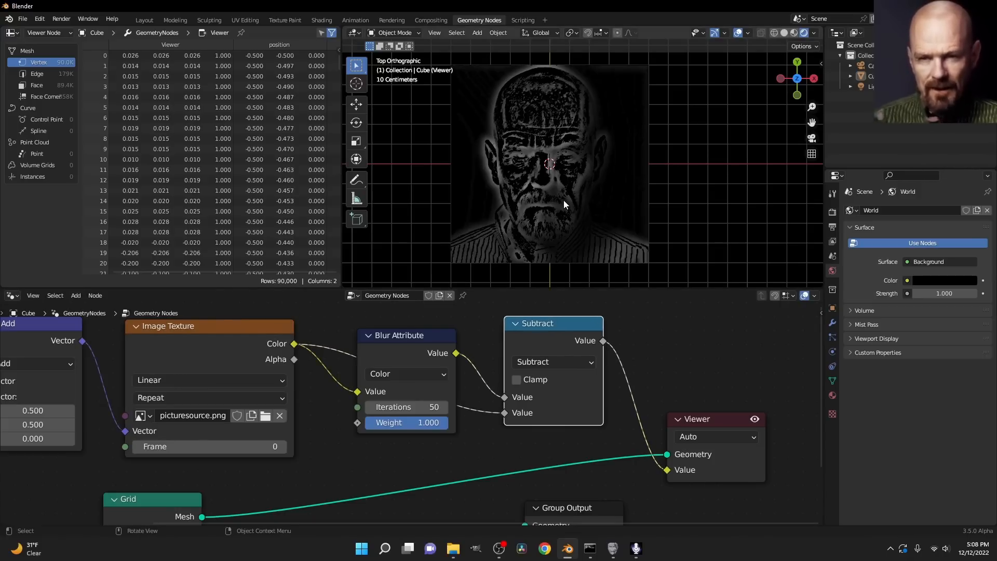
pyautogui.moveTo(525, 128)
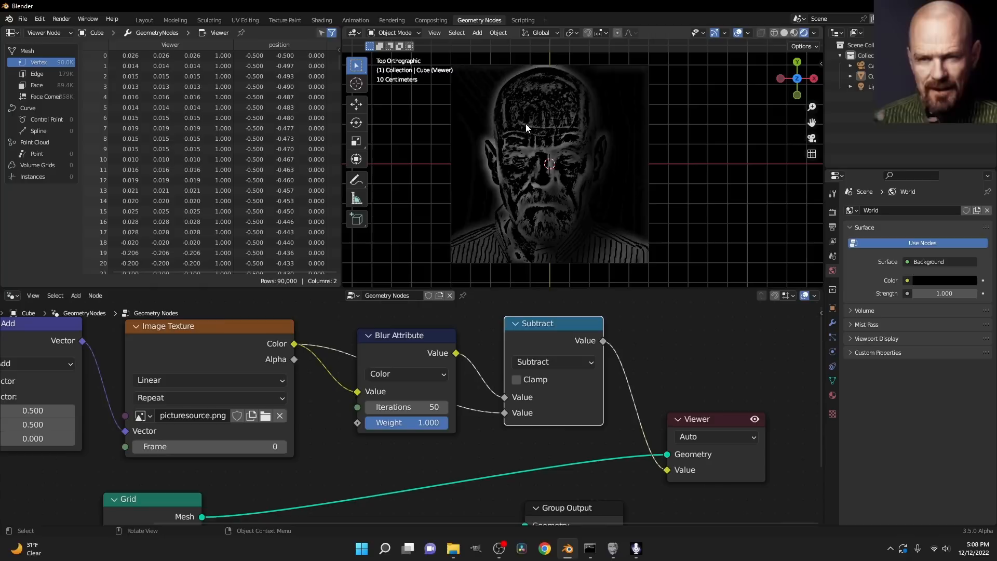
pyautogui.scroll(3)
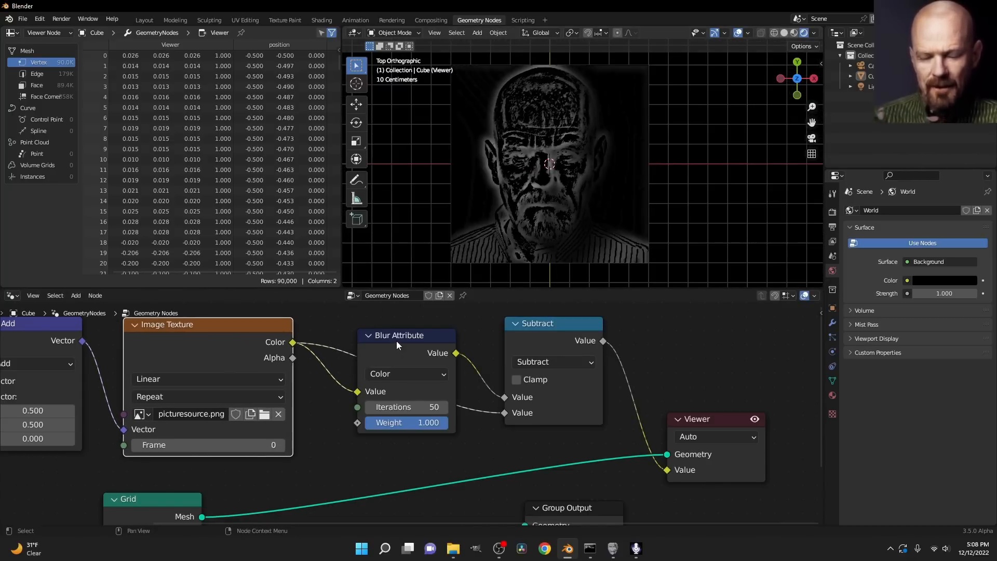
pyautogui.moveTo(404, 335); pyautogui.dragTo(399, 342)
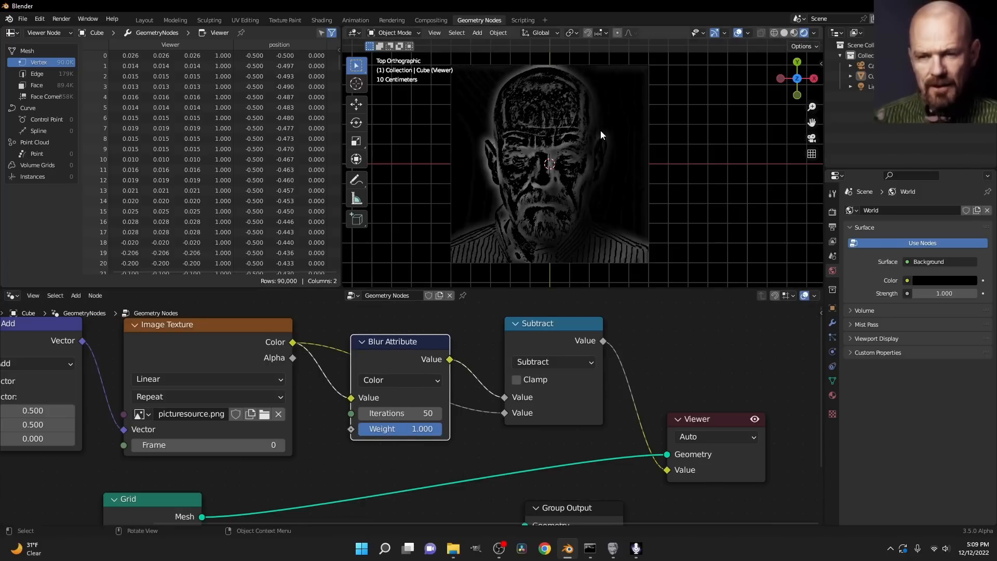
pyautogui.moveTo(615, 132)
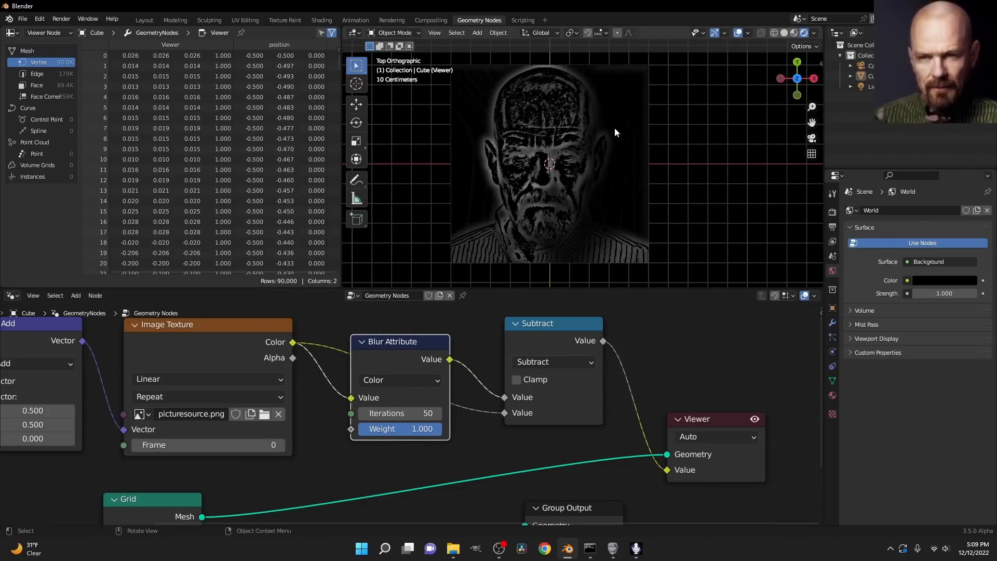
pyautogui.moveTo(594, 110)
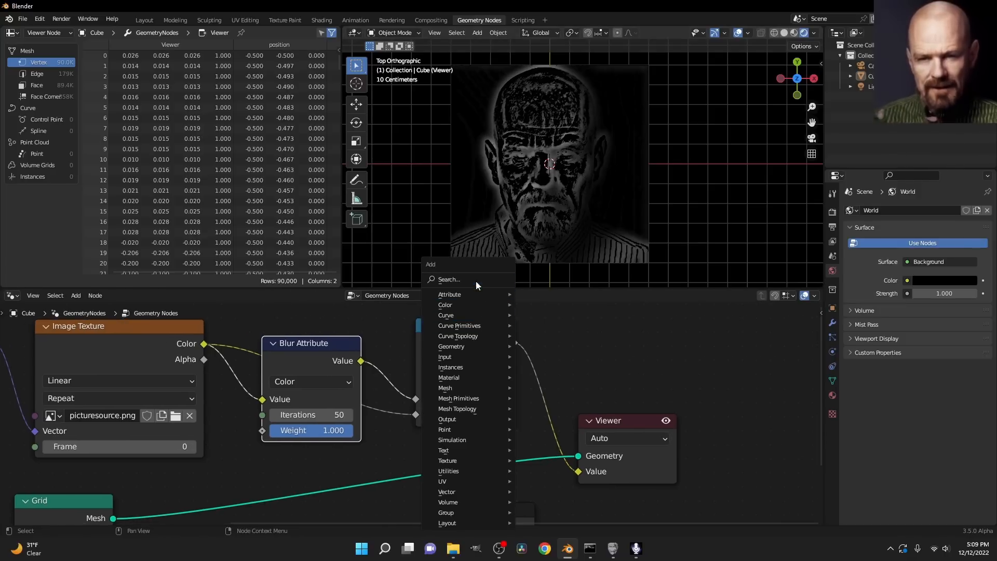
# Insert a ColorRamp after Subtract with its black stop at 0.020.
pyautogui.write('colo')
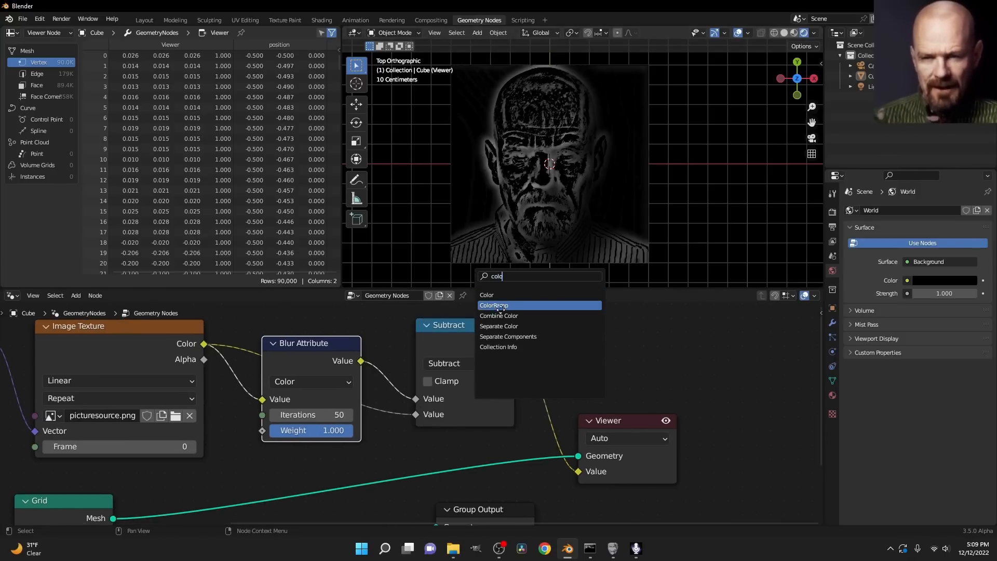
pyautogui.click(494, 305)
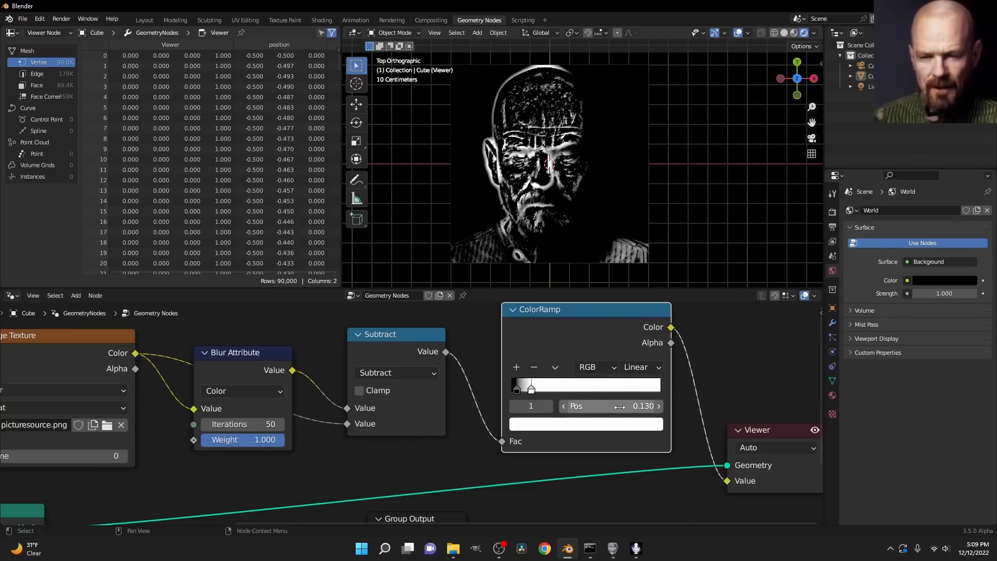
pyautogui.moveTo(595, 159)
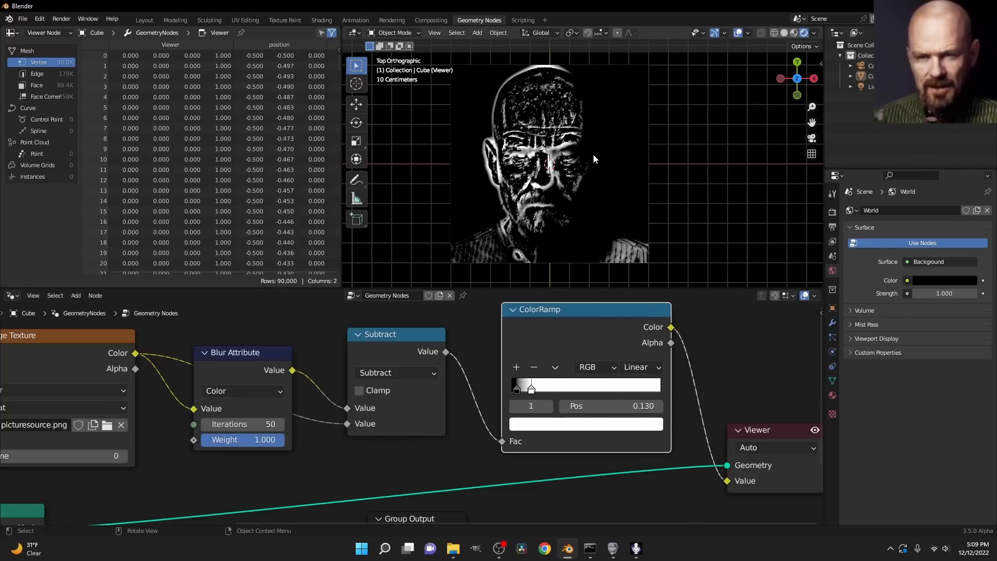
pyautogui.moveTo(610, 405)
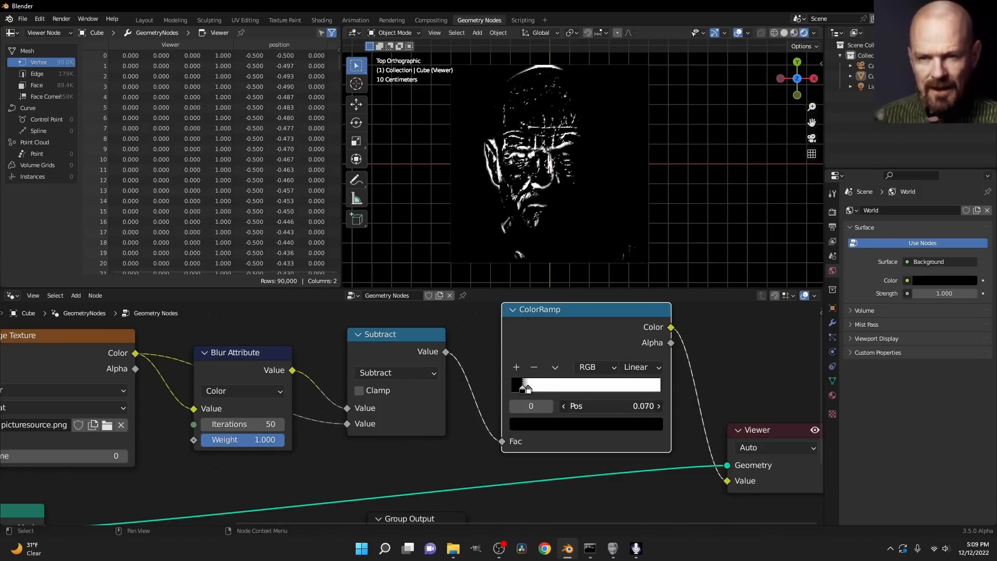
pyautogui.moveTo(526, 385); pyautogui.dragTo(516, 384)
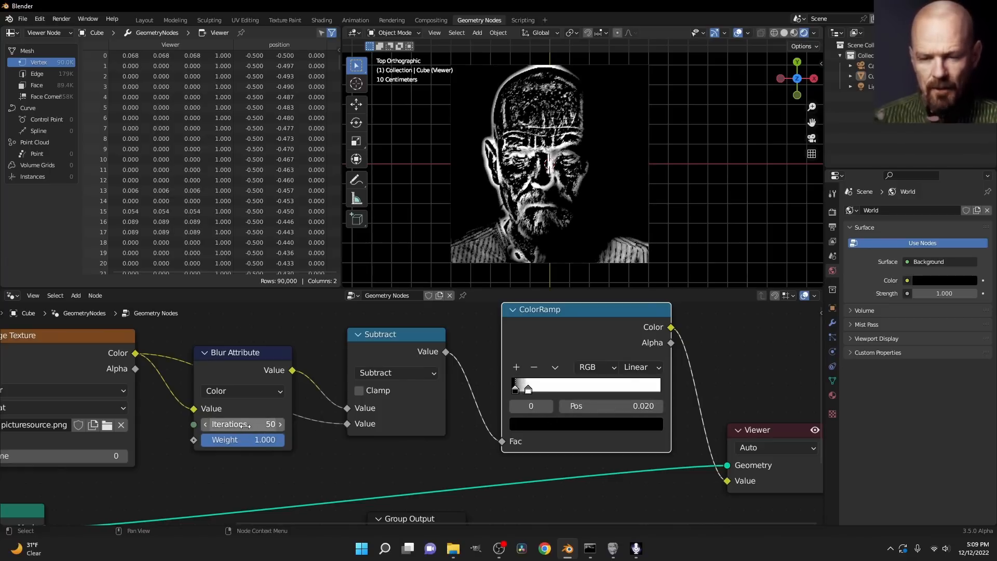
# Set the Blur Attribute iterations to 90 and weight to 0.025.
pyautogui.click(205, 425)
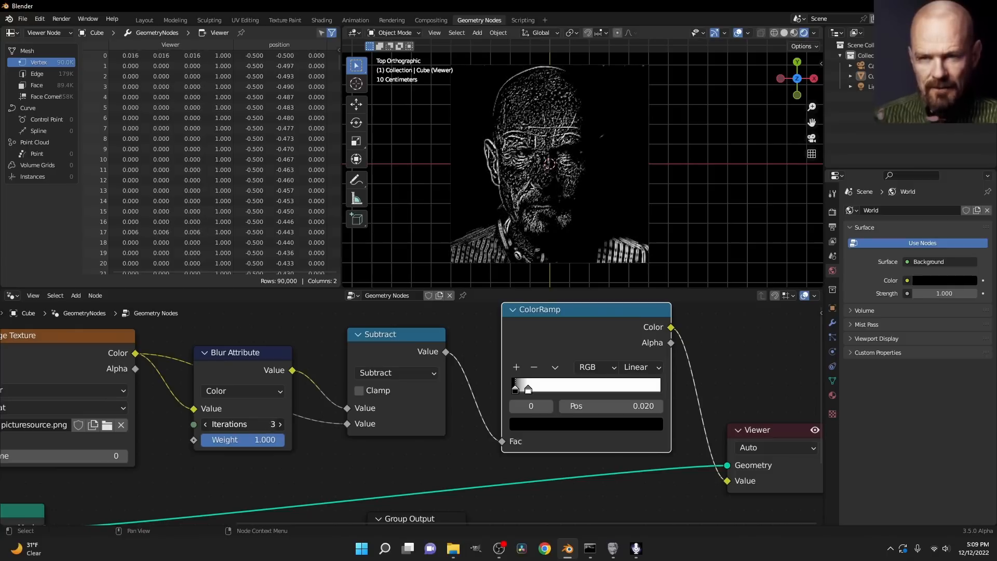
pyautogui.click(244, 424)
pyautogui.write('110')
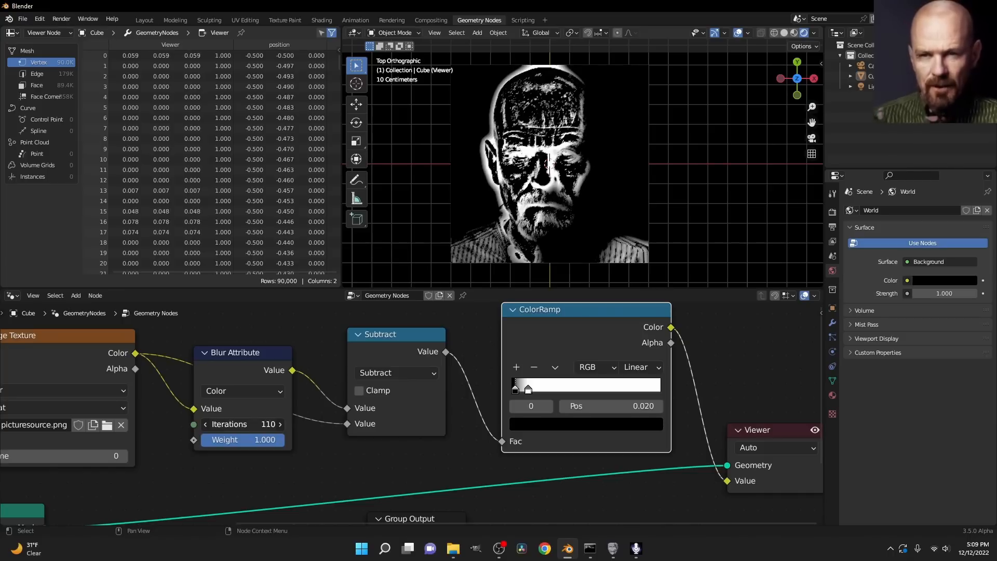
pyautogui.moveTo(254, 440); pyautogui.dragTo(235, 439)
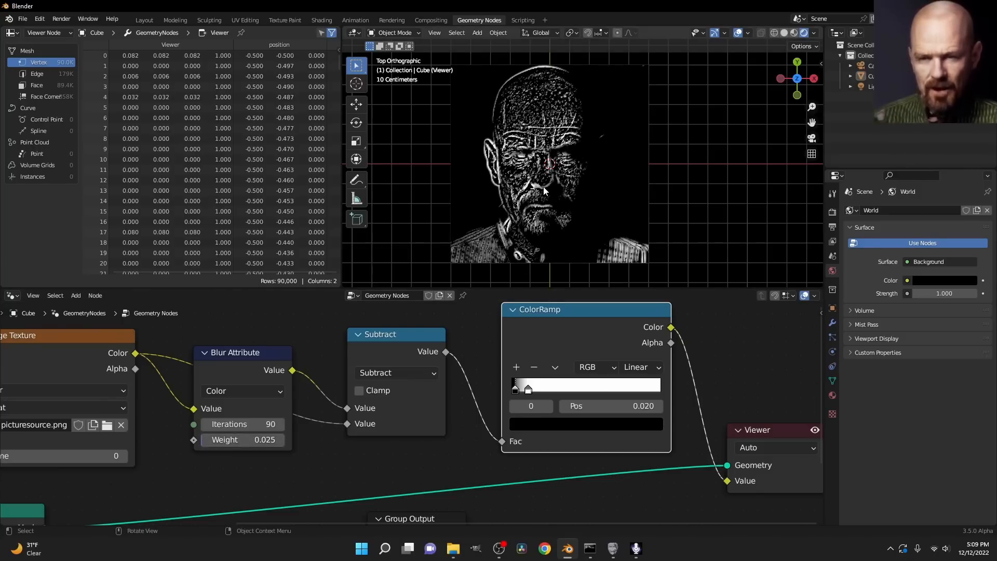
pyautogui.moveTo(546, 185)
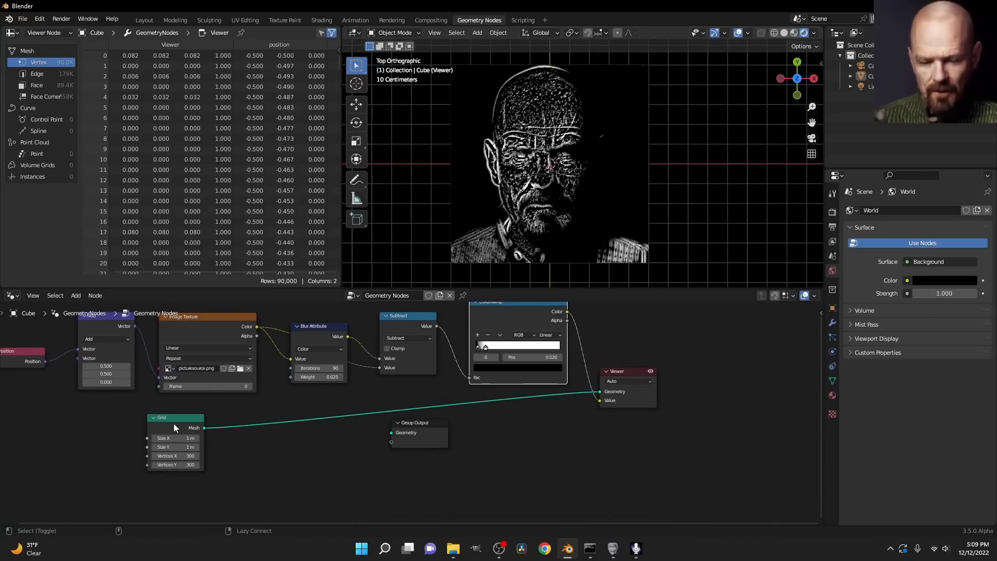
# Scatter points on the Grid with Distribute Points on Faces, then add a Multiply node.
pyautogui.moveTo(419, 436); pyautogui.dragTo(601, 445)
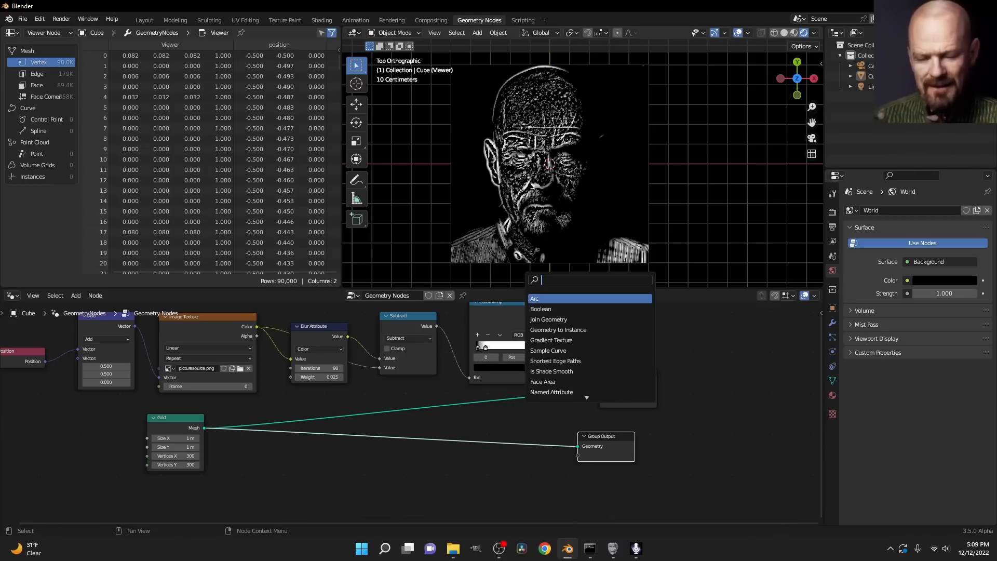
pyautogui.write('instance on')
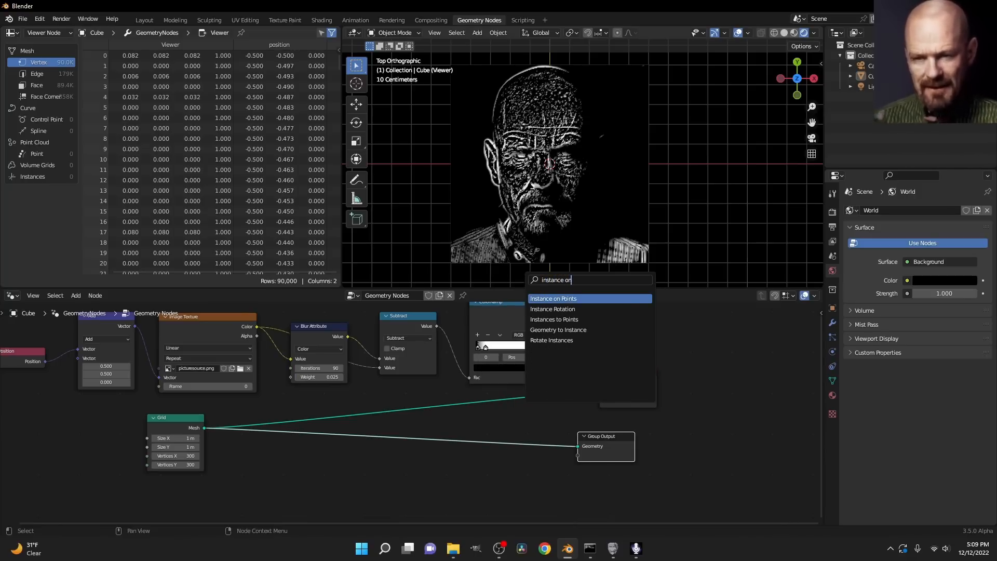
pyautogui.write('distr')
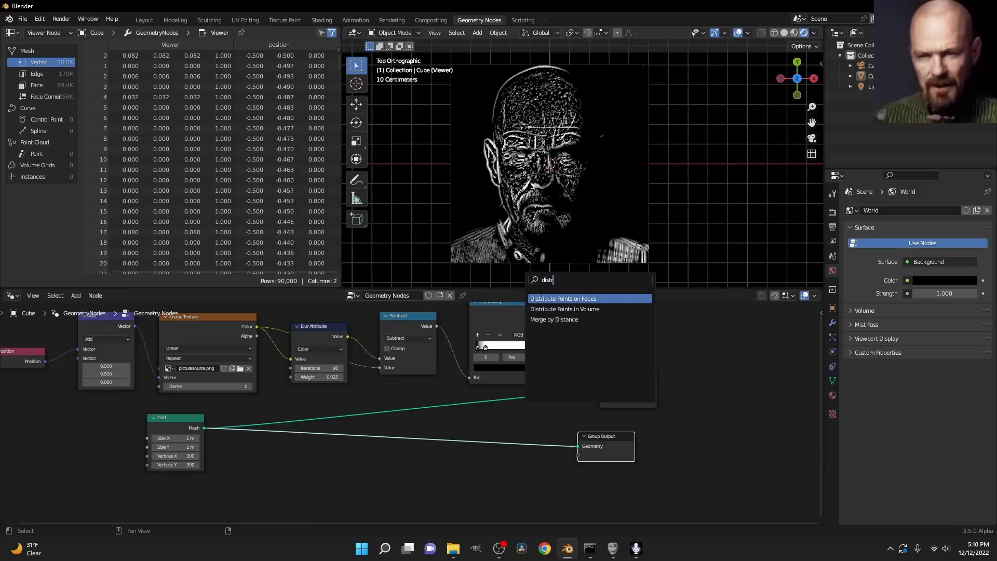
pyautogui.click(562, 298)
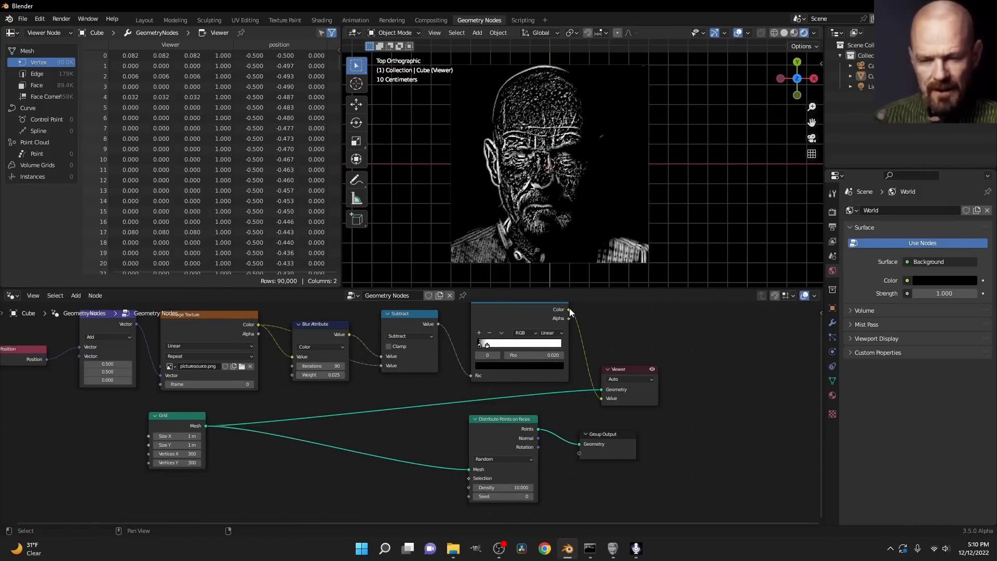
pyautogui.moveTo(569, 312); pyautogui.dragTo(470, 487)
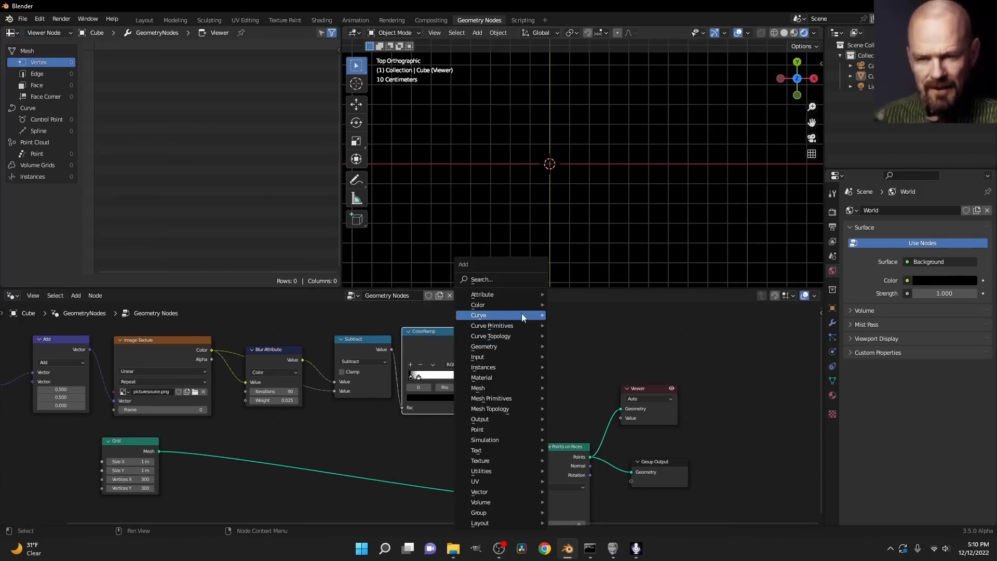
pyautogui.write('math')
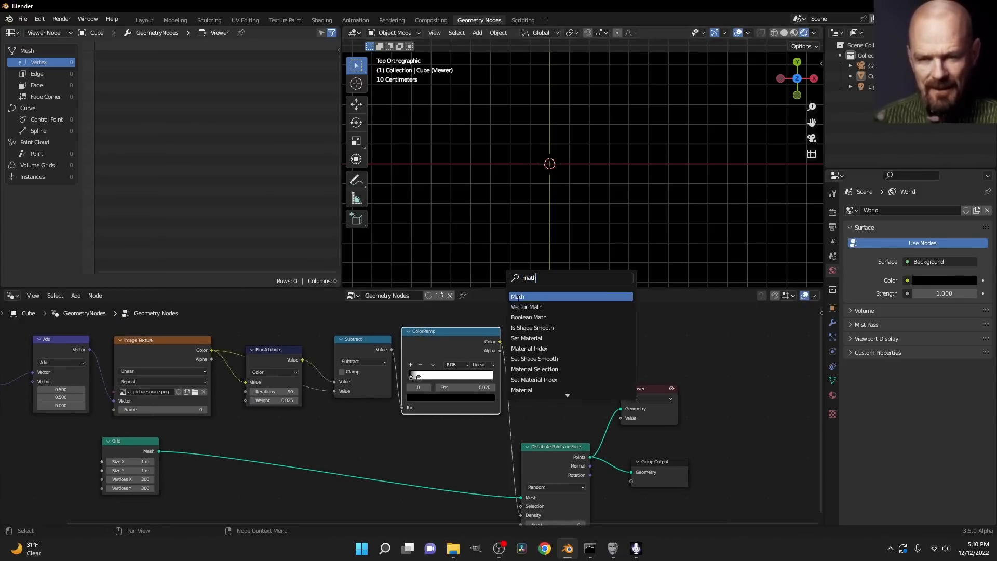
pyautogui.click(517, 296)
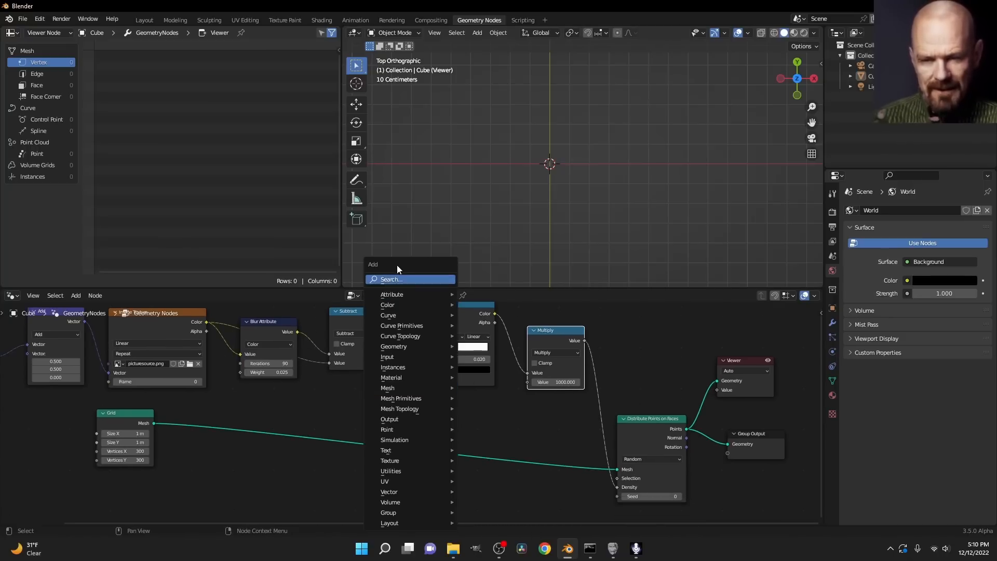
# Insert Capture Attribute between Grid and Distribute Points, driving Density with Multiply at 10000.
pyautogui.write('cap')
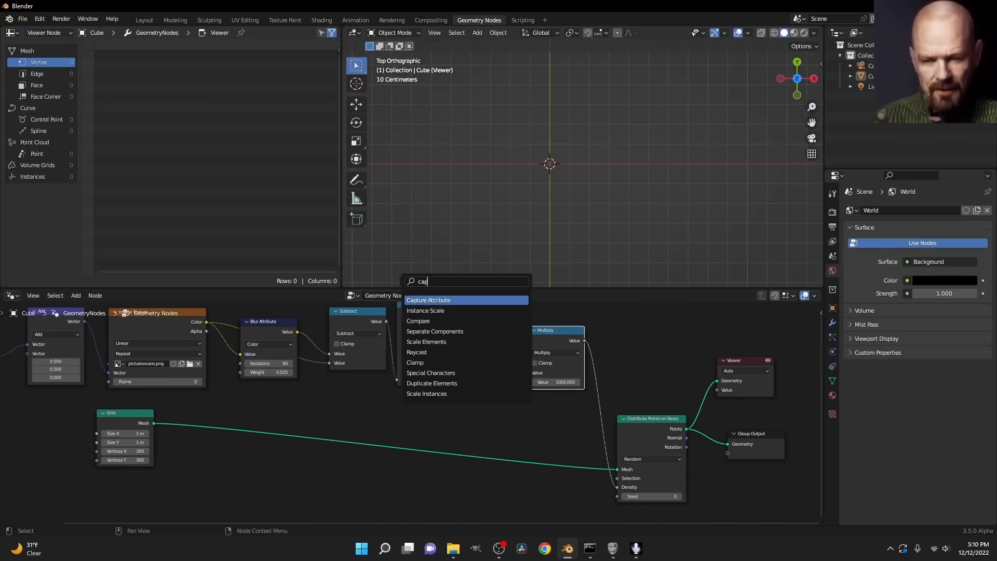
pyautogui.click(428, 299)
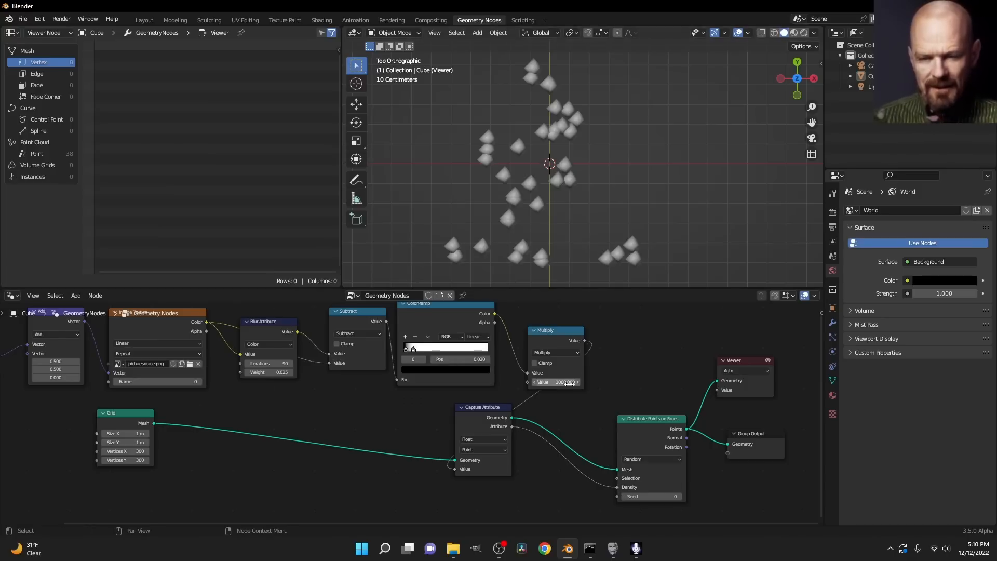
pyautogui.doubleClick(554, 383)
pyautogui.write('0')
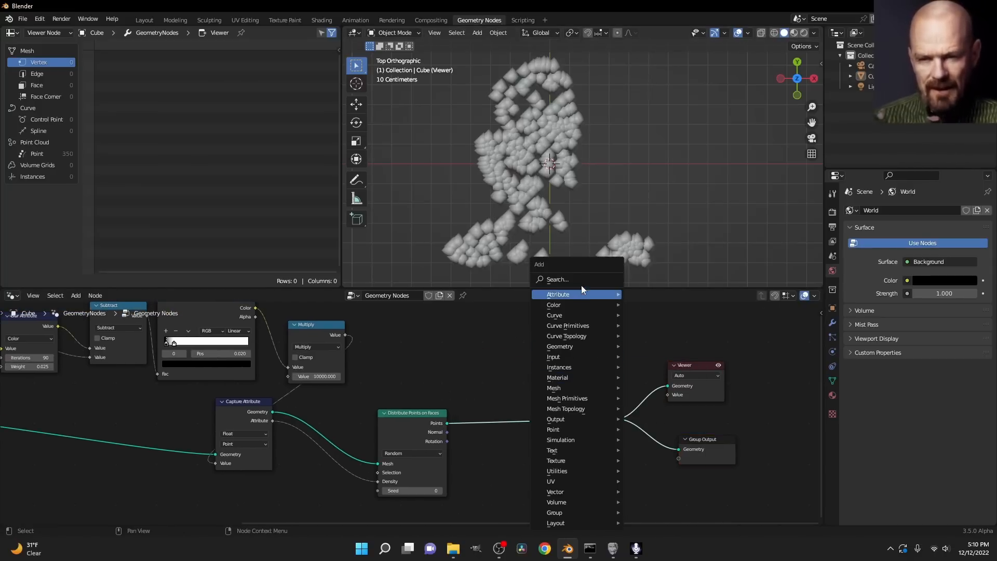
# Instance 0.01 m cubes on the points, with a 0.300 Value into Scale.
pyautogui.write('instand')
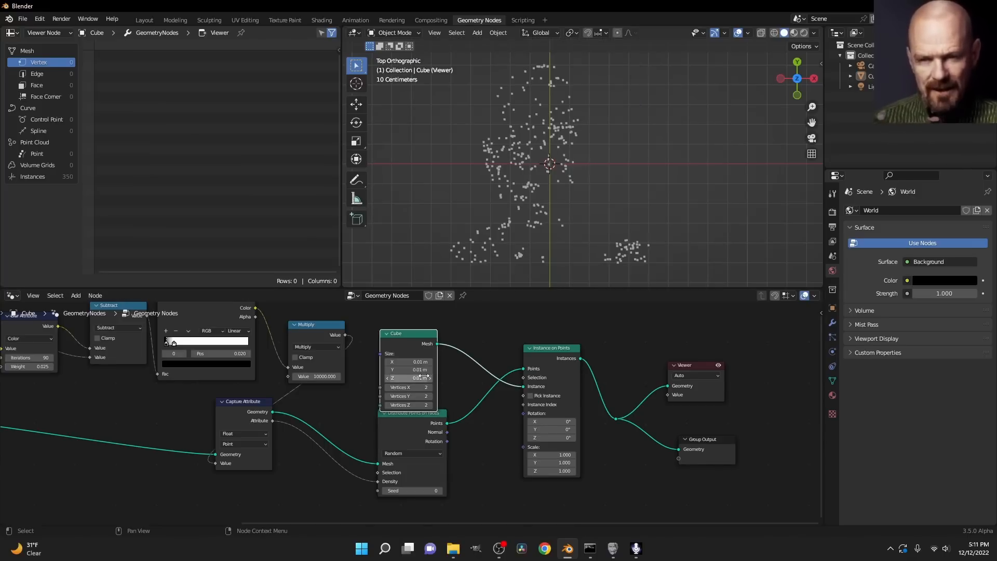
pyautogui.doubleClick(312, 376)
pyautogui.write('100000.00')
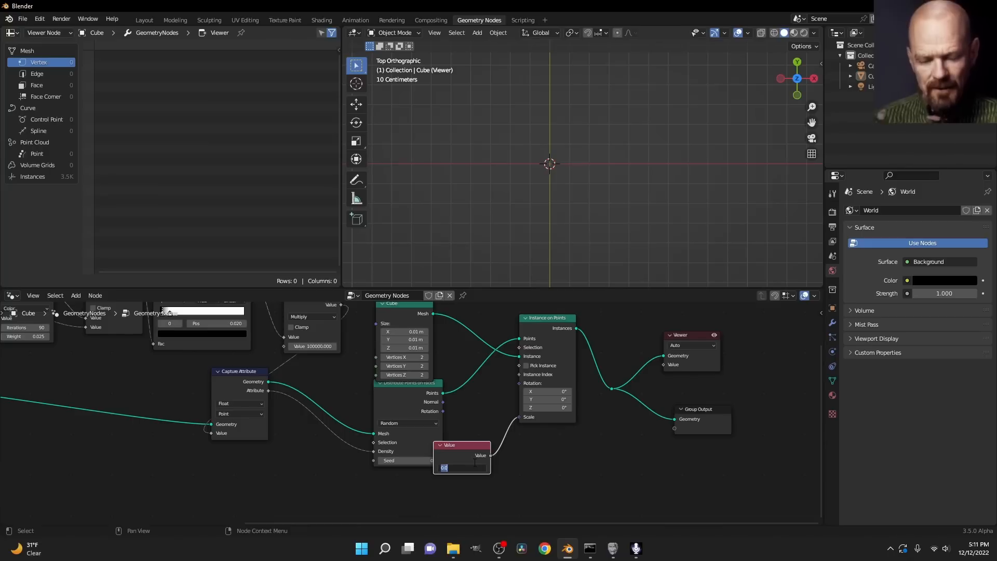
pyautogui.write('0.300')
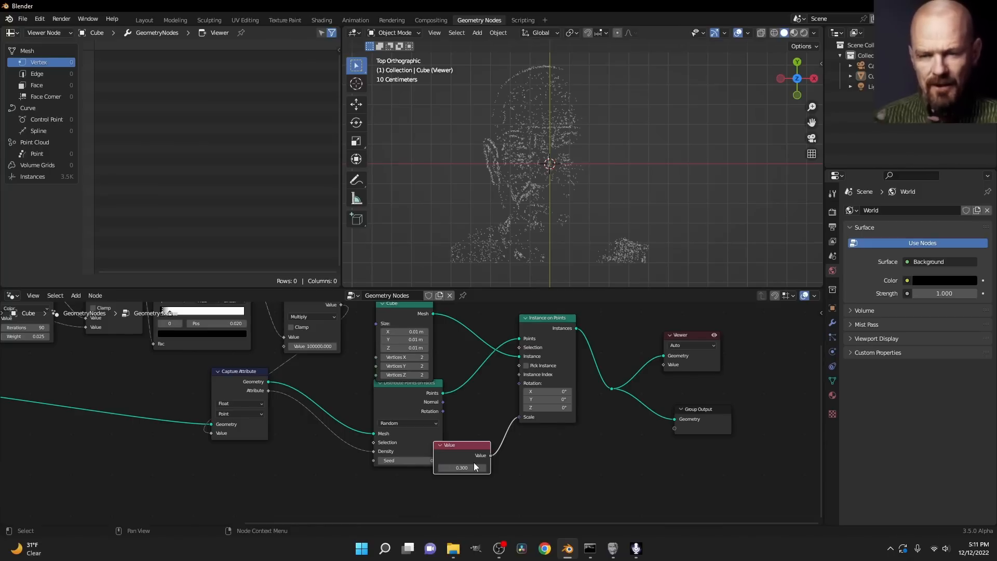
pyautogui.moveTo(461, 445); pyautogui.dragTo(432, 477)
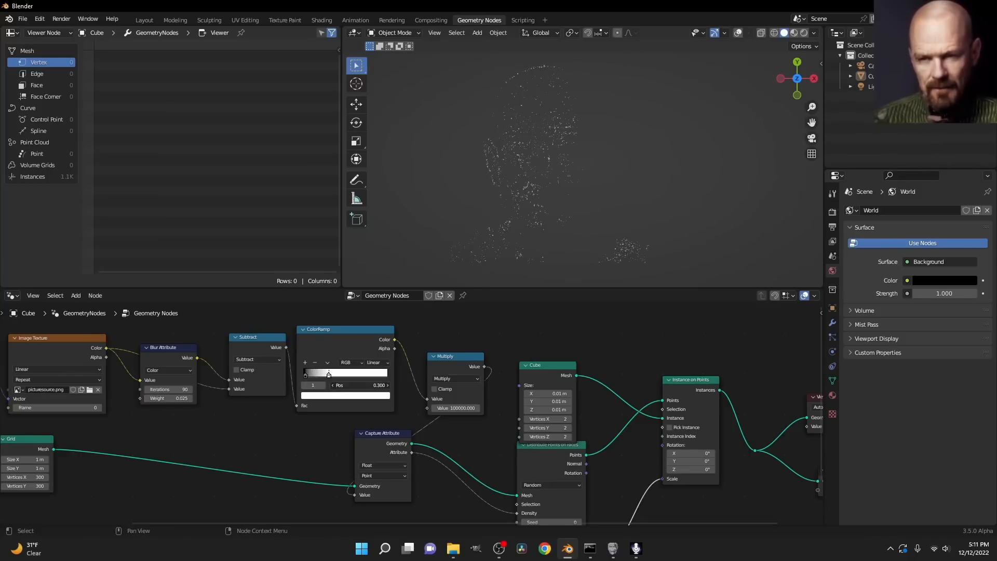
# Lower the ColorRamp black stop to 0.040, producing about 9.2K cube instances.
pyautogui.moveTo(378, 385); pyautogui.dragTo(331, 384)
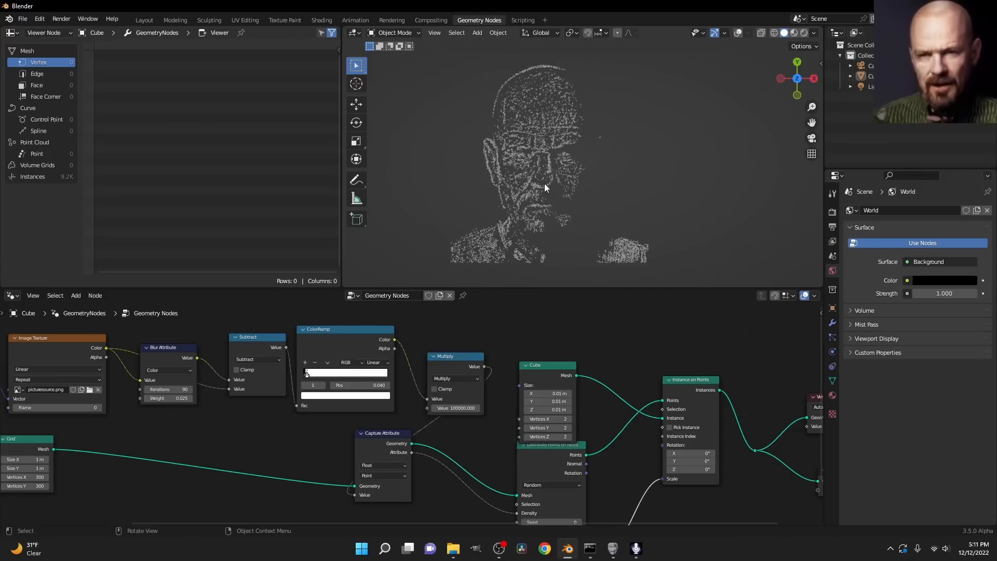
pyautogui.moveTo(566, 108)
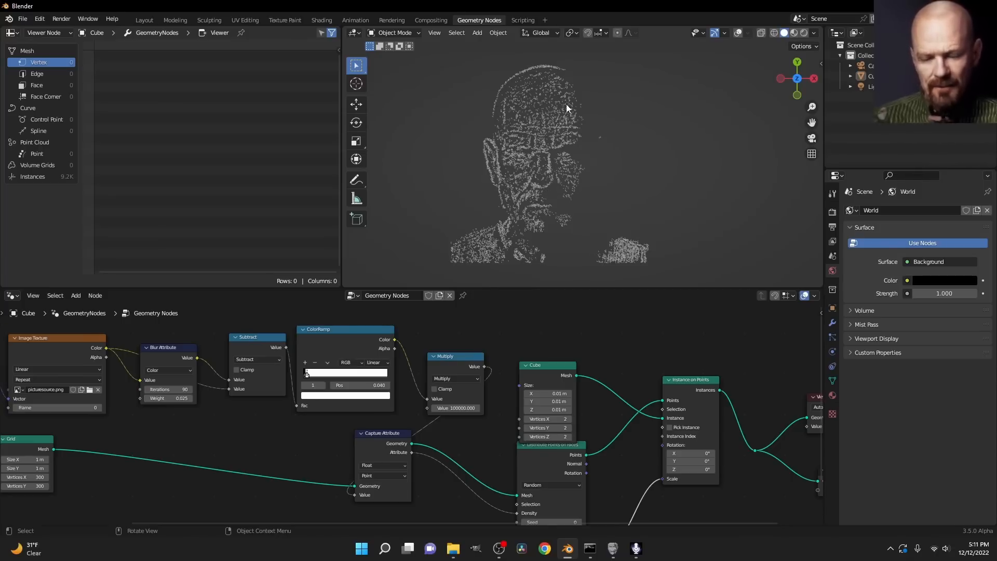
pyautogui.moveTo(526, 246)
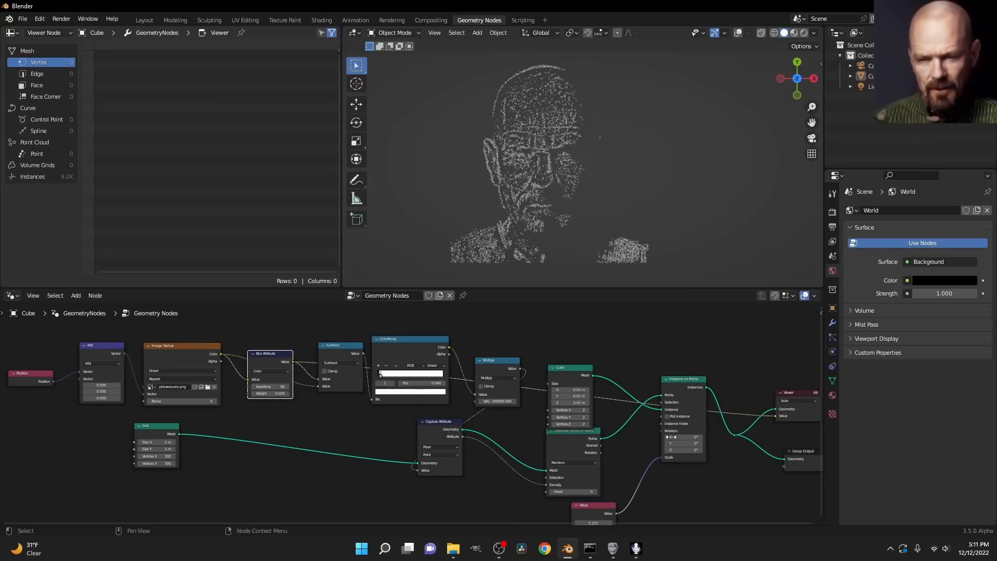
# Preview the Grid in the Viewer, with ColorRamp Color linked to Viewer Value.
pyautogui.moveTo(172, 433); pyautogui.dragTo(781, 406)
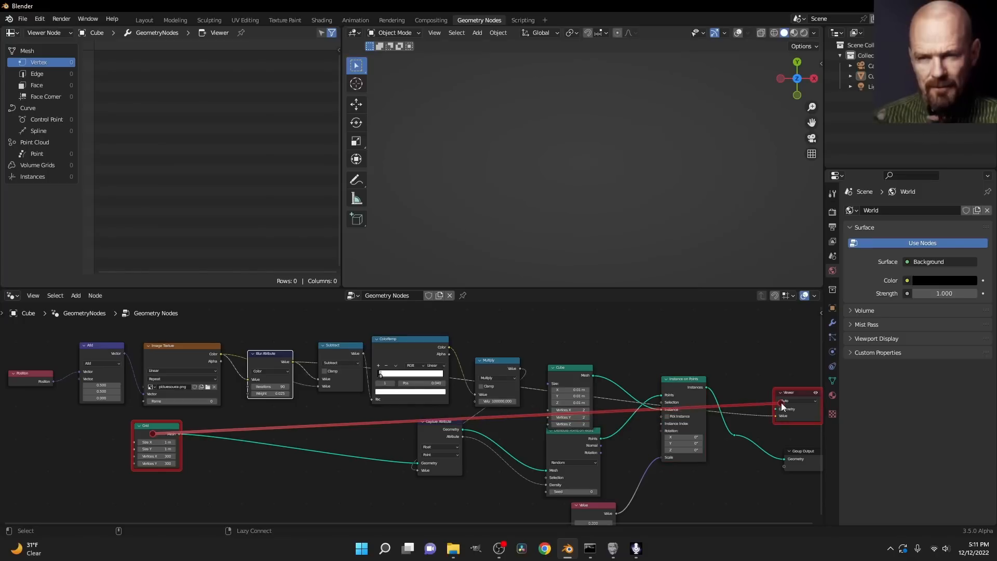
pyautogui.moveTo(152, 433); pyautogui.dragTo(781, 408)
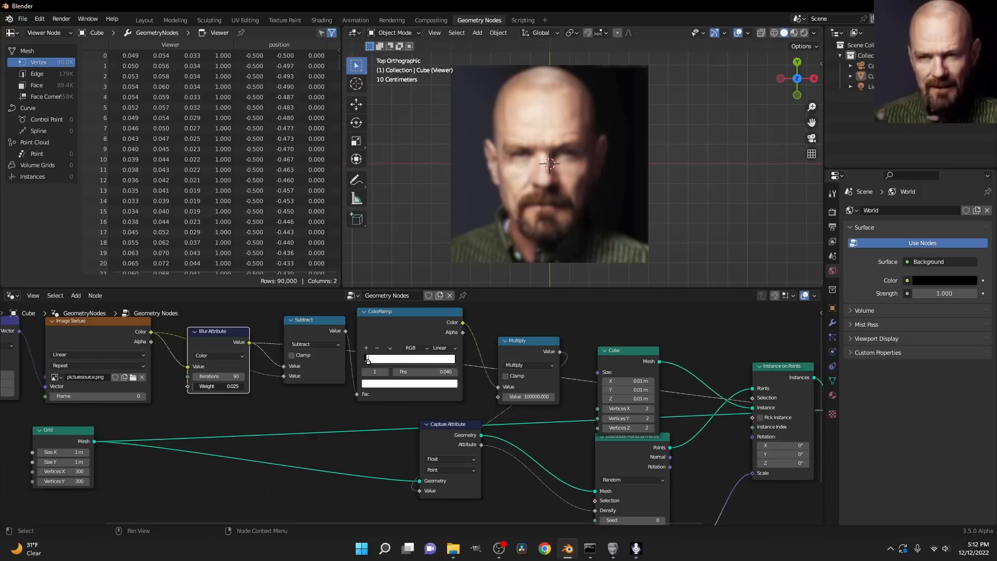
pyautogui.moveTo(218, 386); pyautogui.dragTo(232, 386)
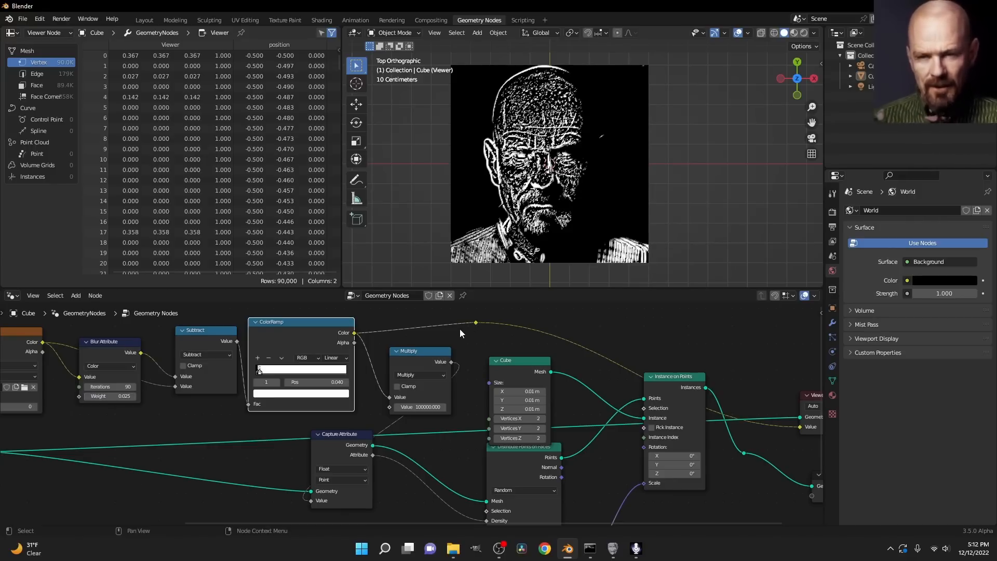
pyautogui.moveTo(549, 395)
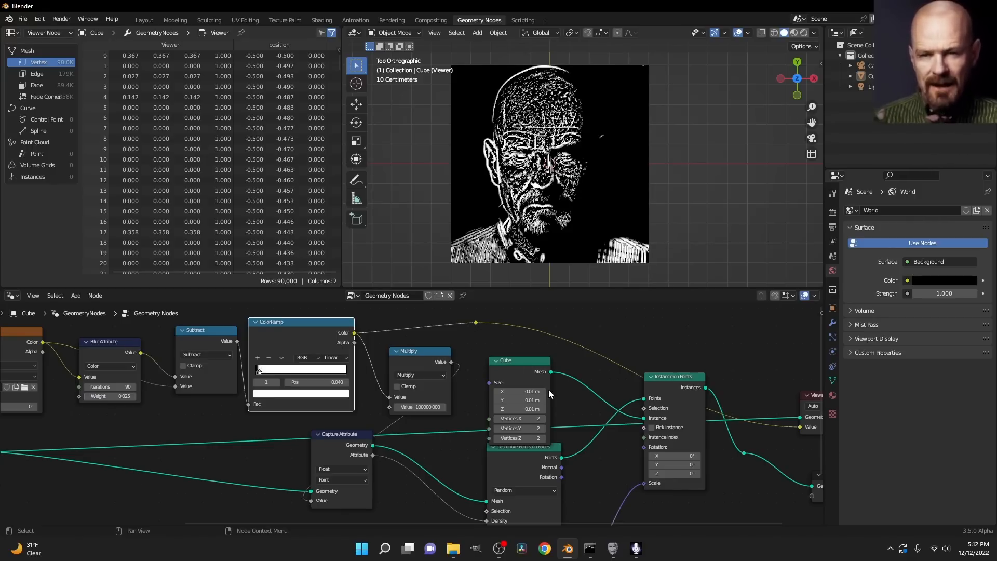
pyautogui.moveTo(396, 353)
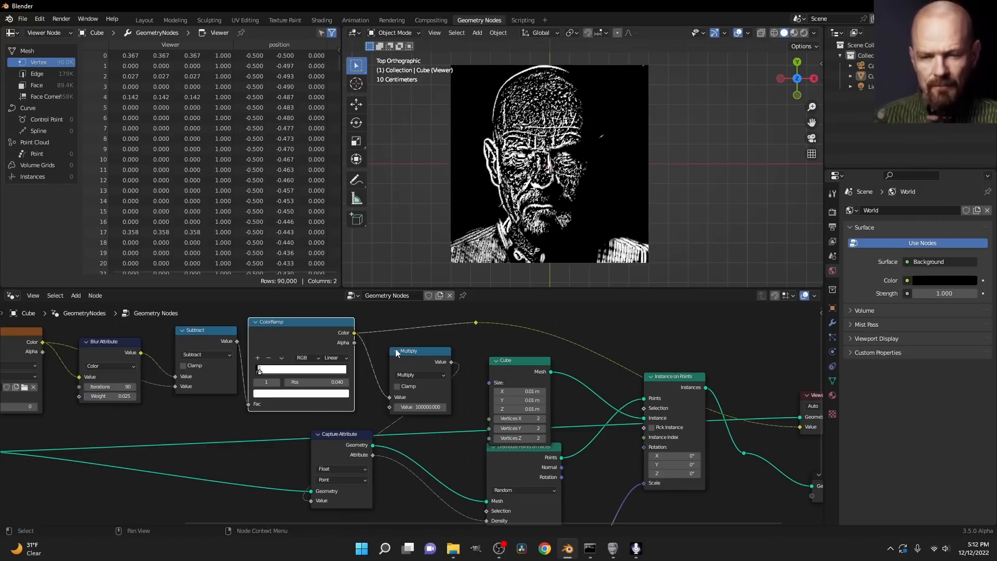